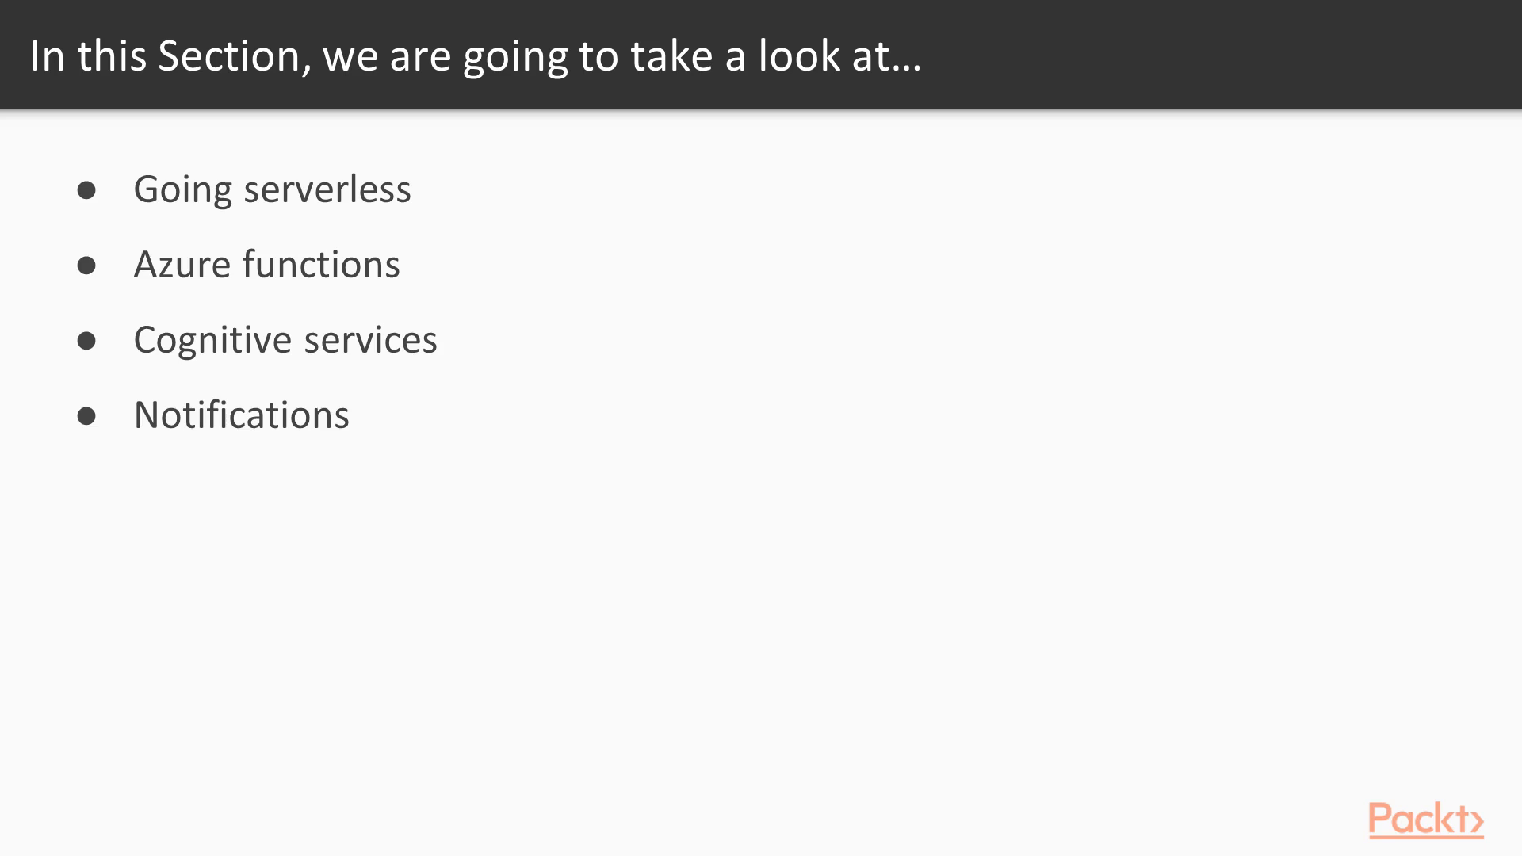
# Advance to the Azure Solutions slide and add the bullet 'So many more serverless'
pyautogui.press('Right')
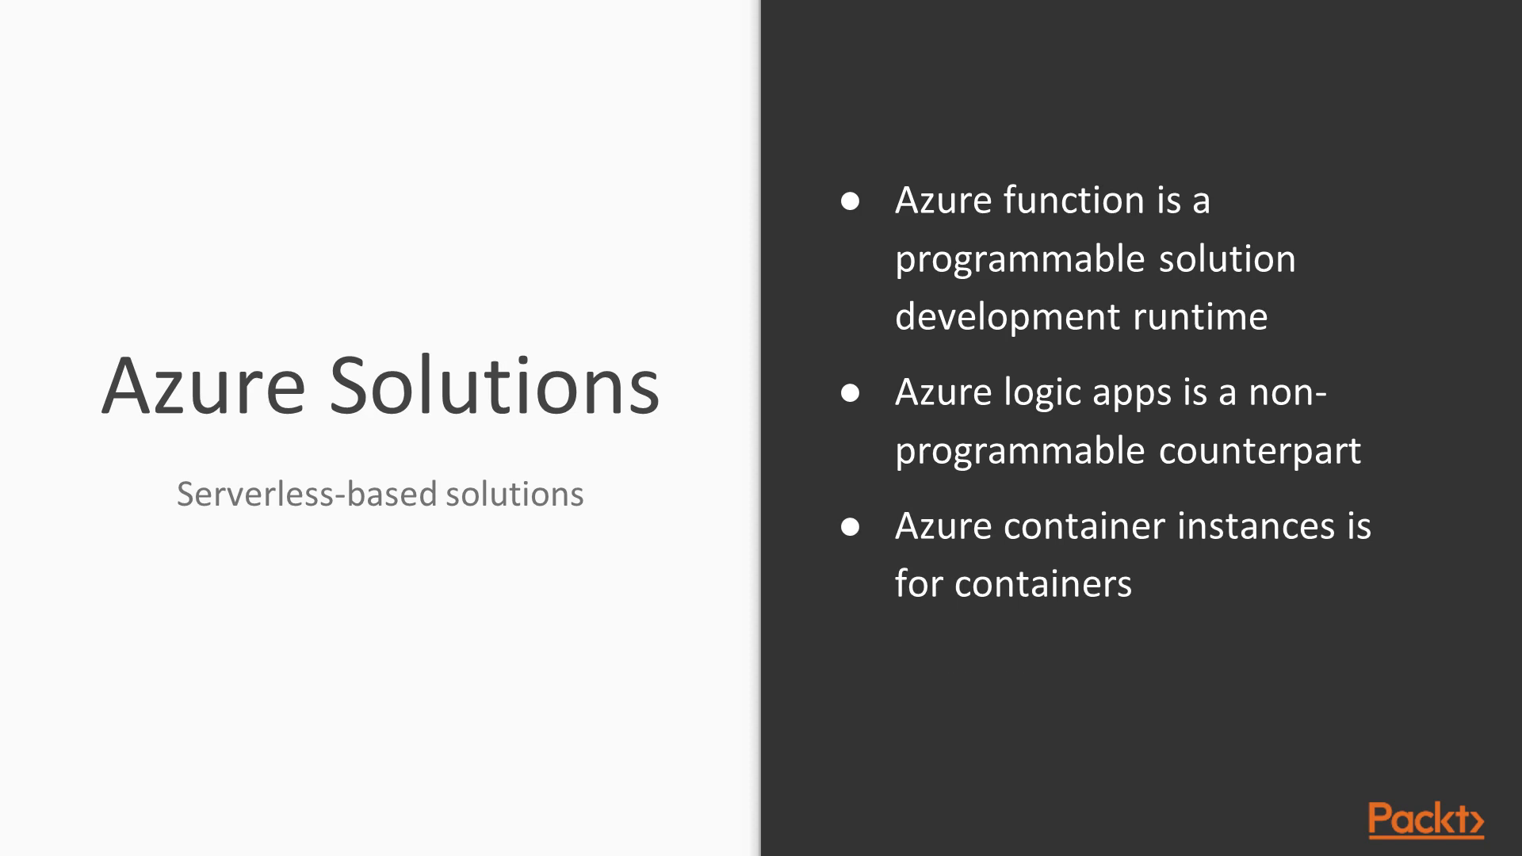
pyautogui.write('So many more serverless')
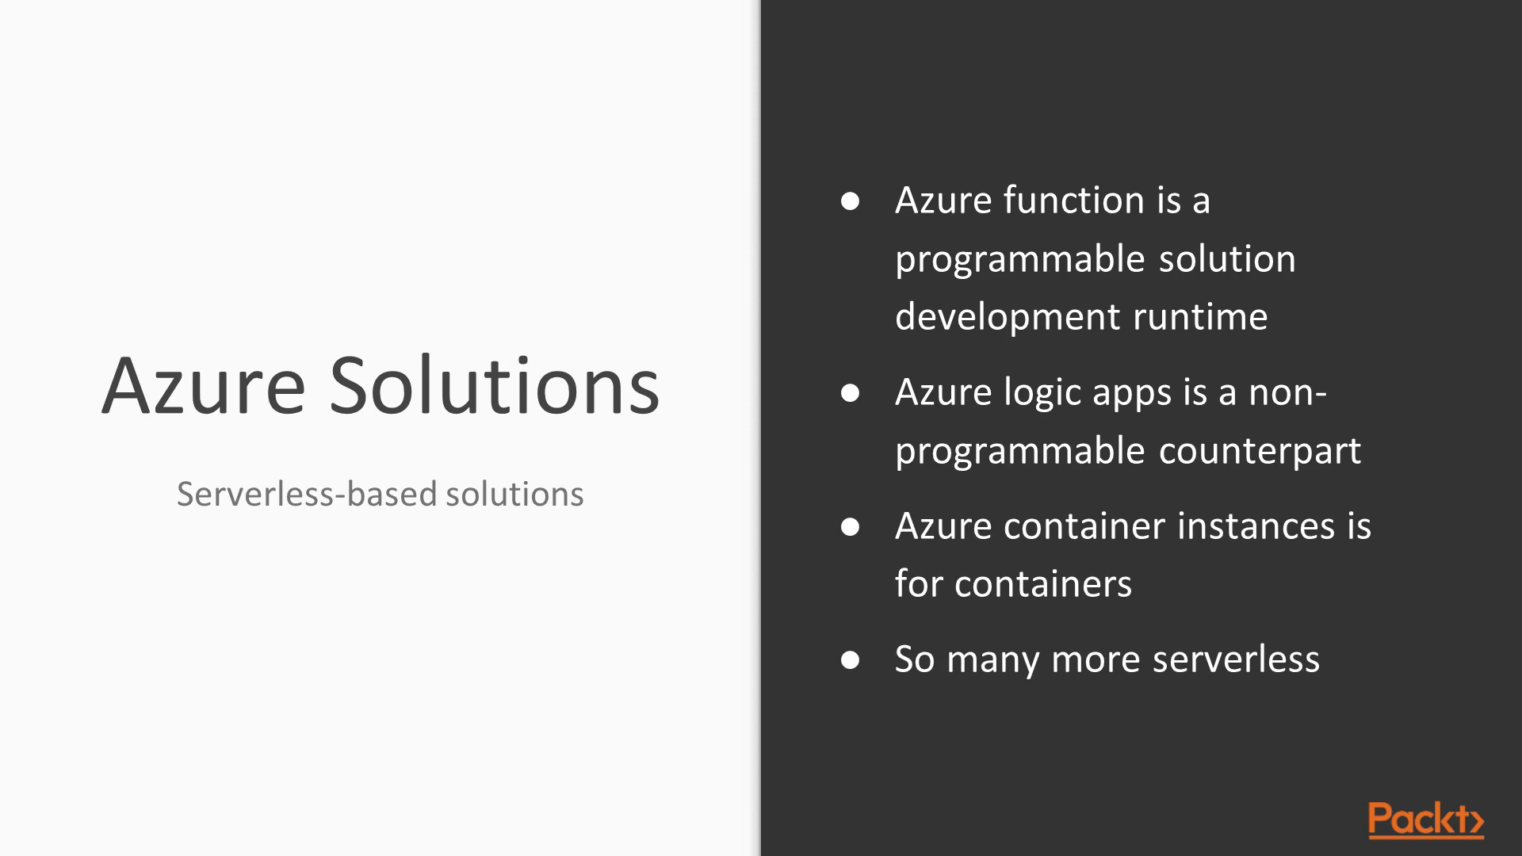